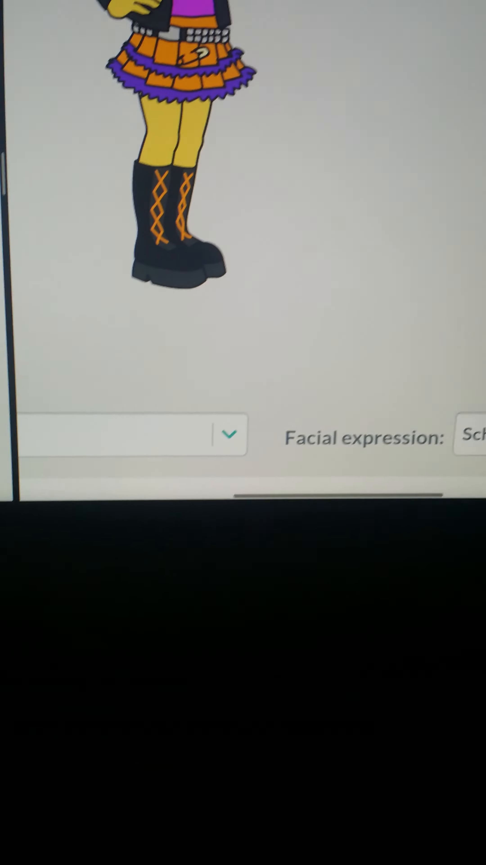
- Preview the muscular man in a beanie with an angry facial expression
{"action": "left_click", "coordinate": [468, 438]}
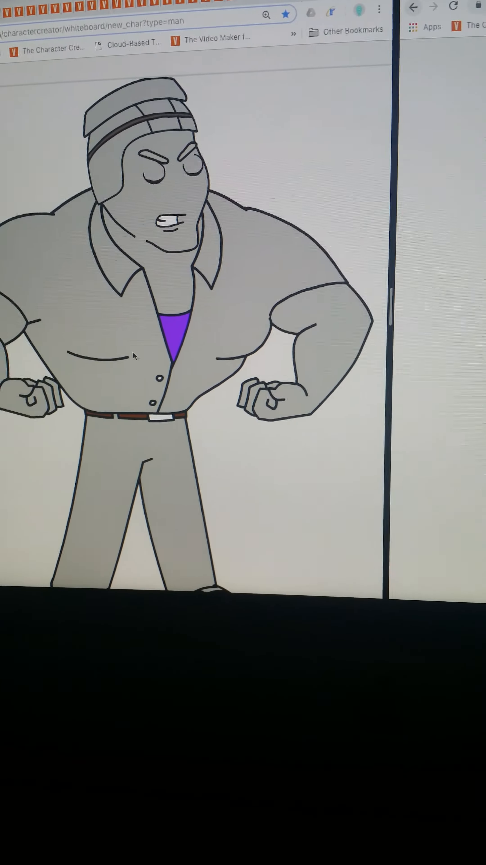
- Give the man a Fearful expression and show the Sit, Stand and Walk action list
{"action": "scroll", "scroll_direction": "down", "scroll_amount": 3}
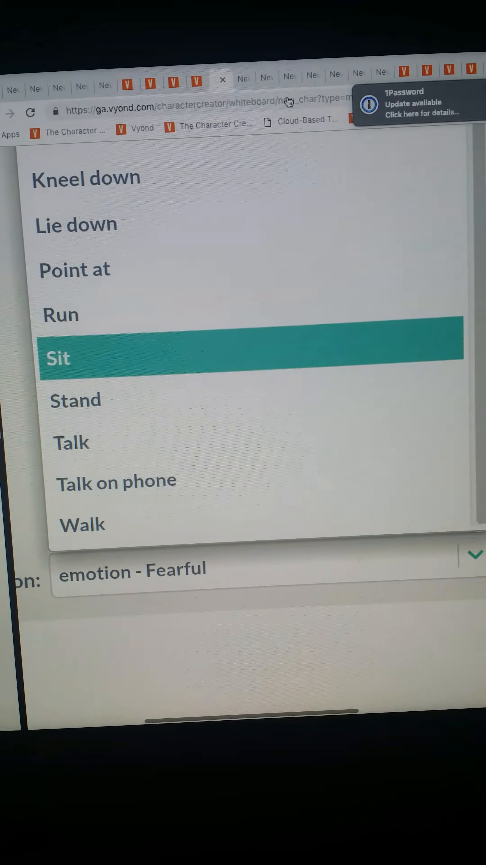
- Preview the red-haired girl in the orange skirt performing a striding action
{"action": "left_click", "coordinate": [58, 357]}
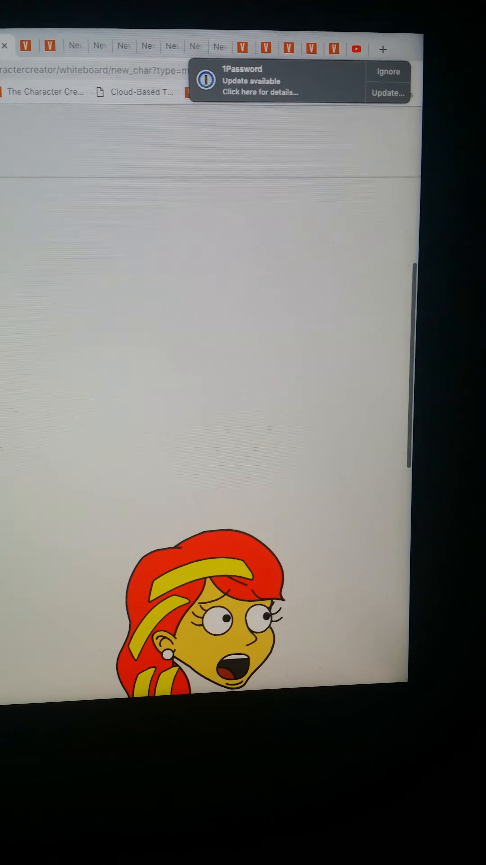
{"action": "scroll", "scroll_direction": "up", "scroll_amount": 3}
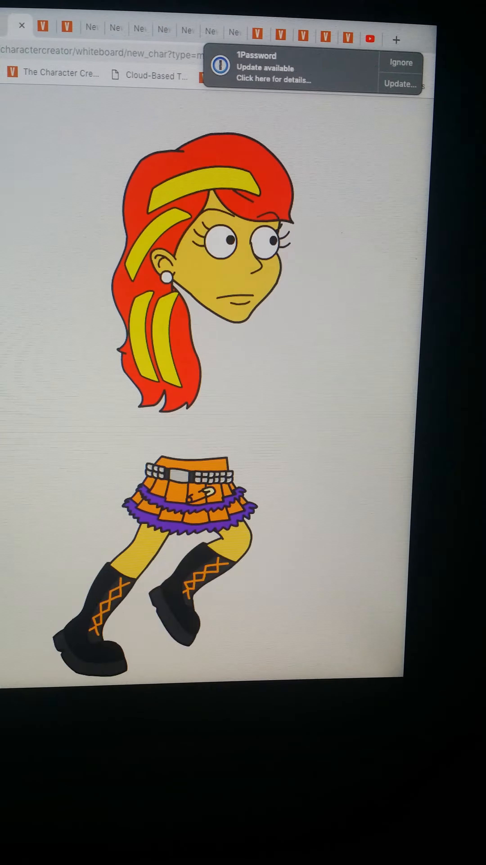